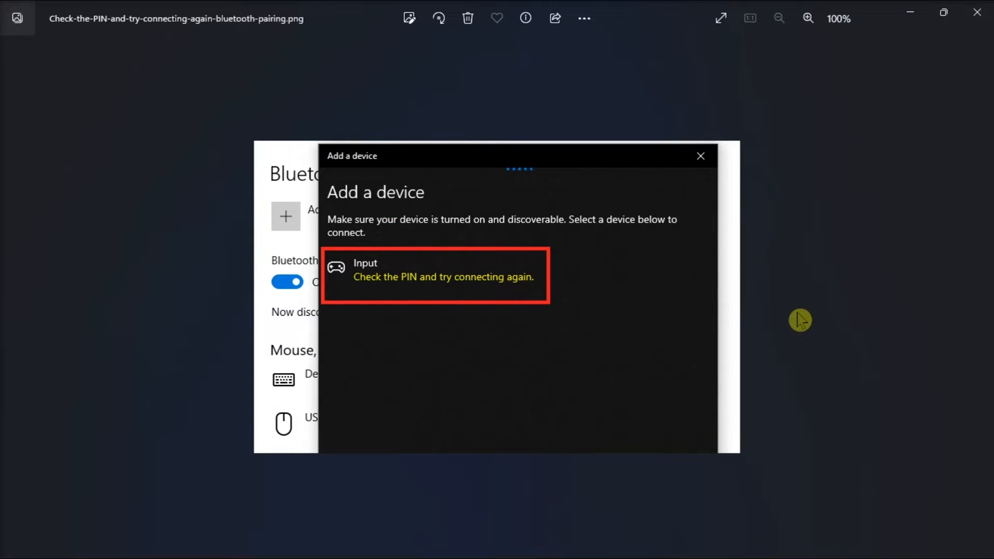
{"action": "mouse_move", "coordinate": [410, 230]}
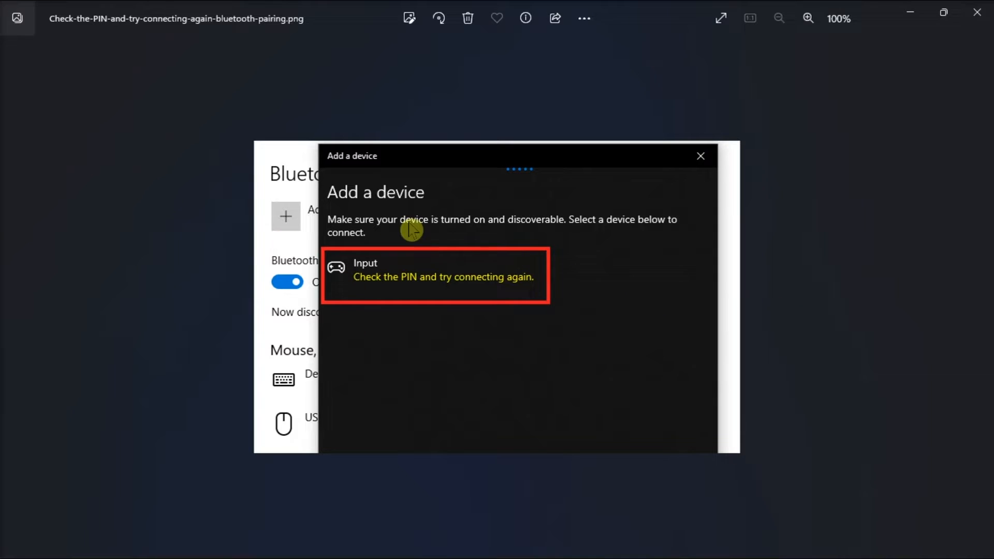
{"action": "mouse_move", "coordinate": [625, 351]}
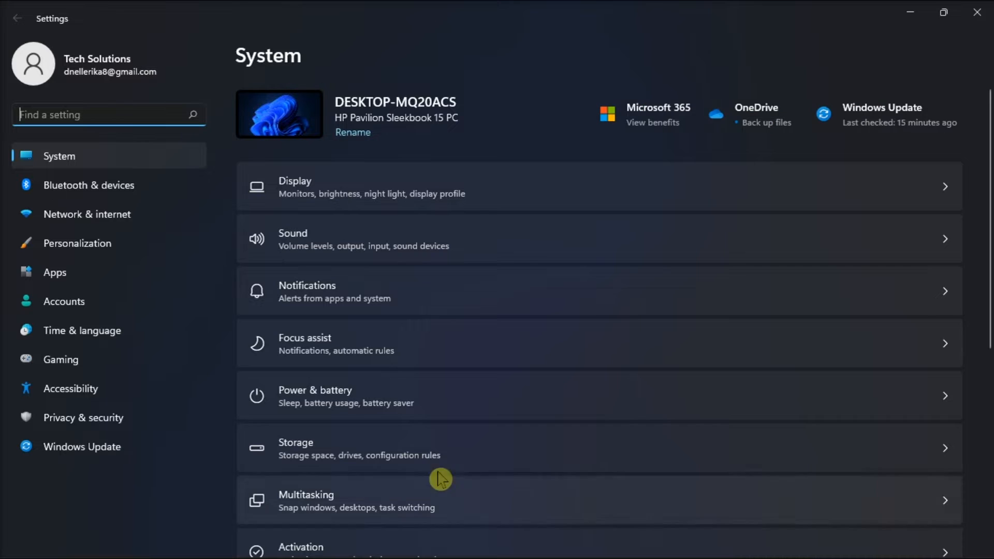
Step: Scroll down the System page and open the Troubleshoot options
{"action": "scroll", "scroll_direction": "down", "scroll_amount": 3}
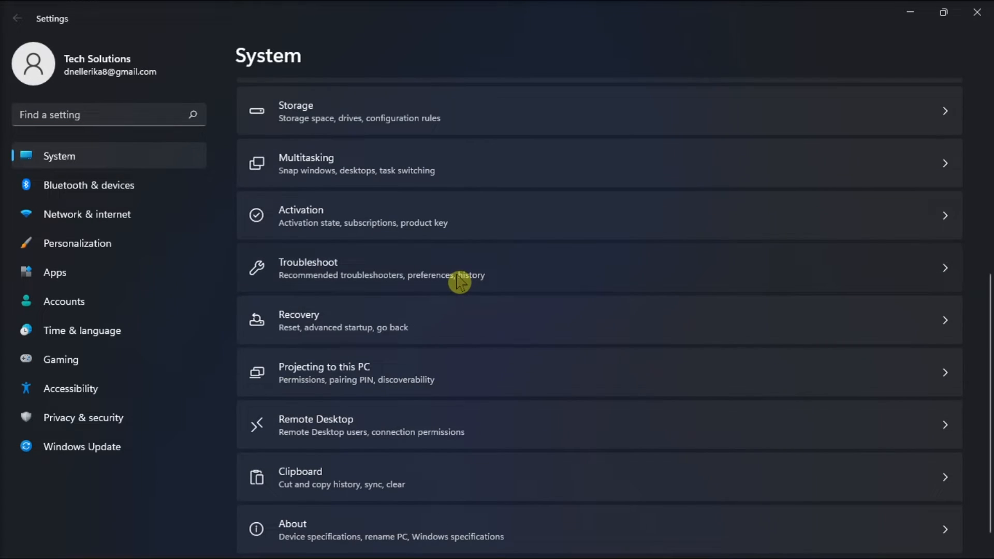
{"action": "left_click", "coordinate": [462, 268]}
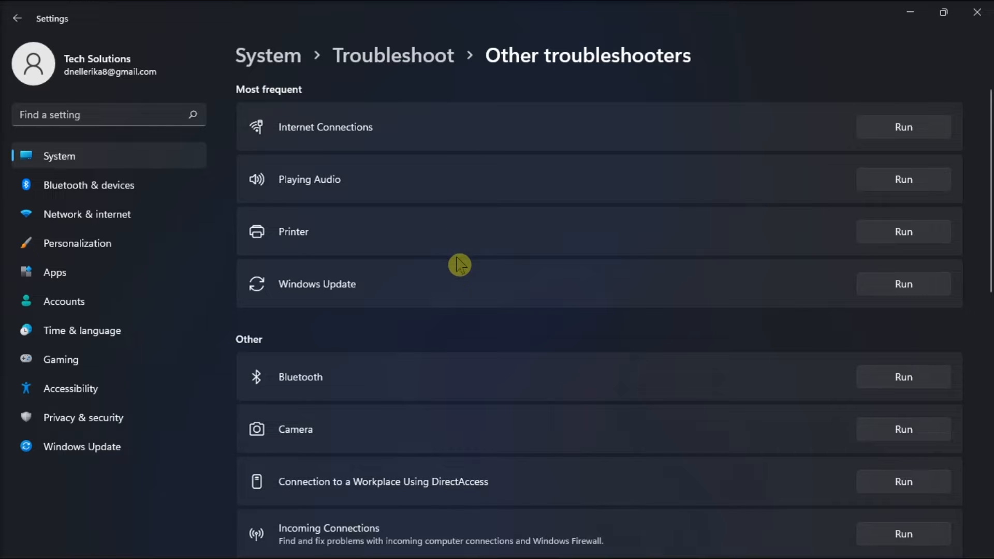
{"action": "mouse_move", "coordinate": [799, 389]}
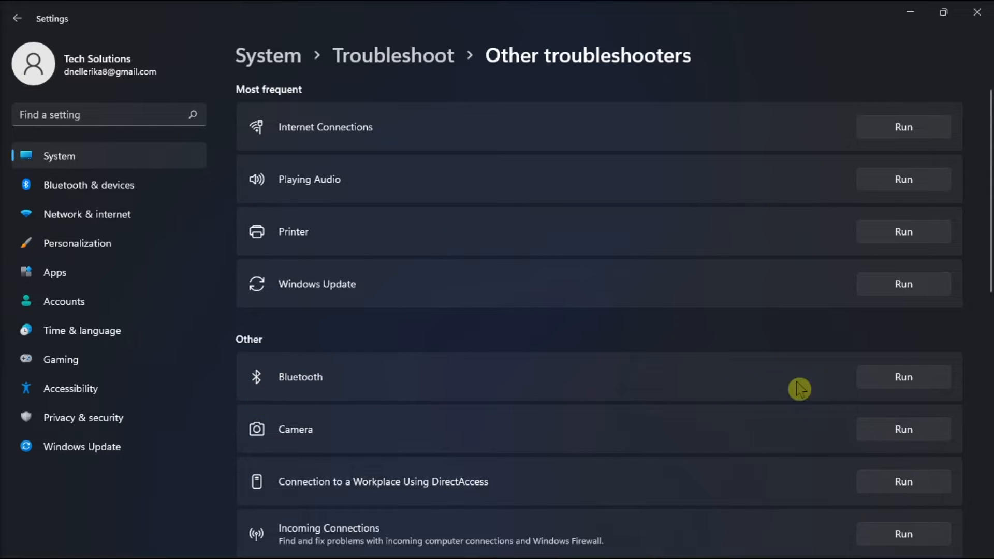
{"action": "mouse_move", "coordinate": [926, 382]}
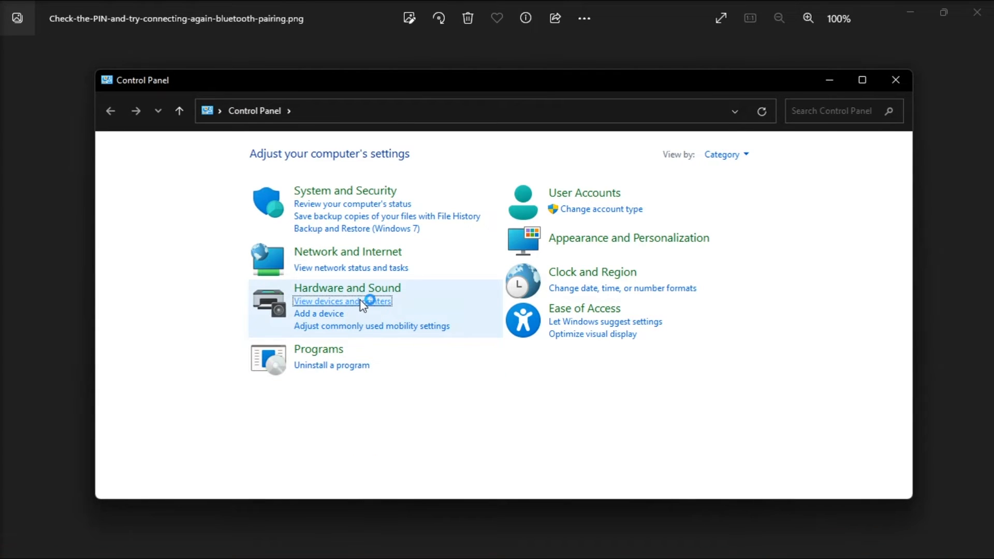
Step: View devices and printers from Control Panel's Hardware and Sound
{"action": "left_click", "coordinate": [342, 301]}
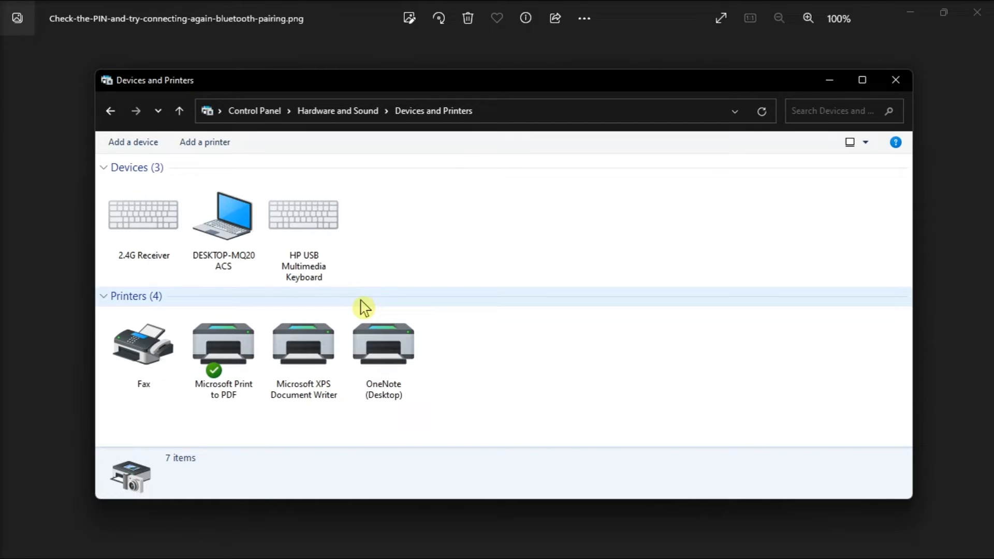
{"action": "left_click", "coordinate": [132, 142]}
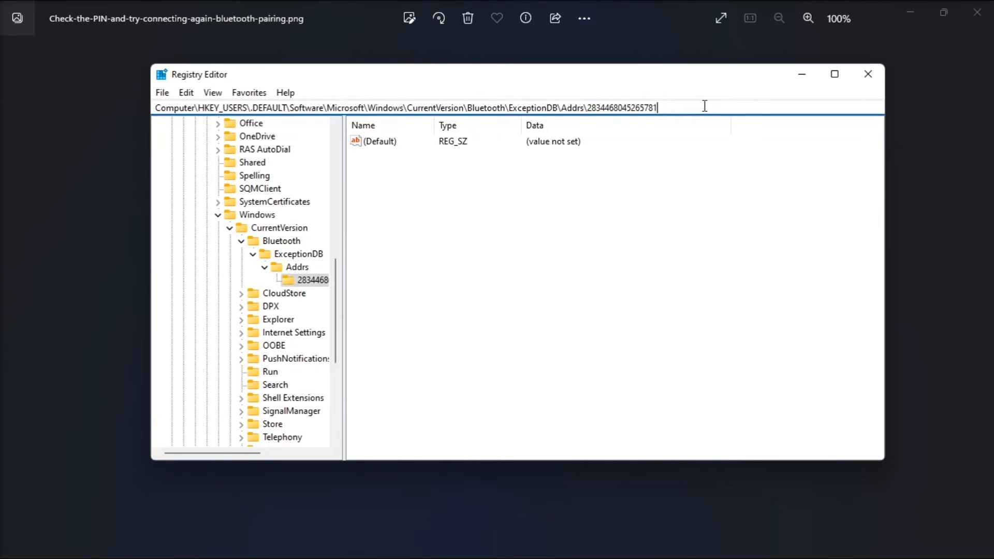
{"action": "mouse_move", "coordinate": [355, 265]}
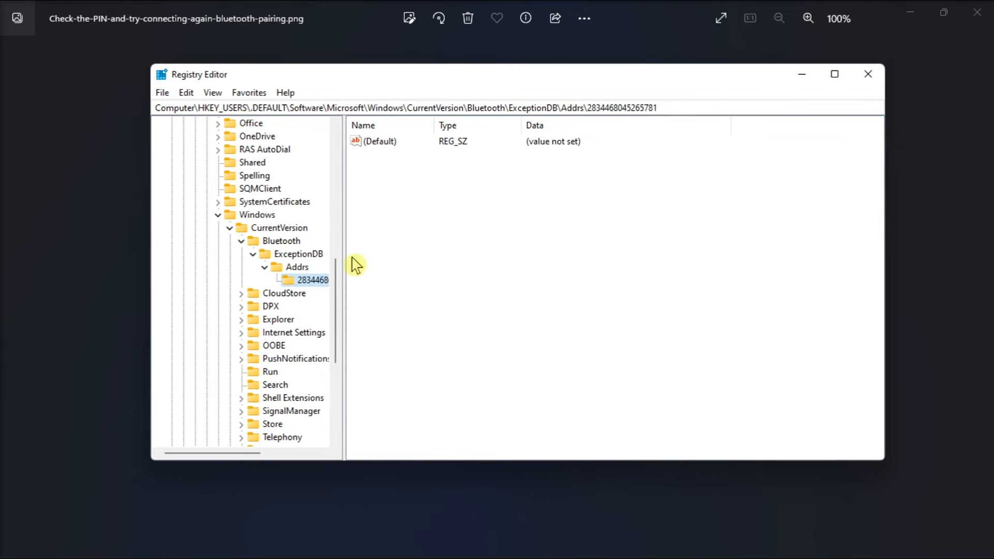
{"action": "right_click", "coordinate": [311, 280]}
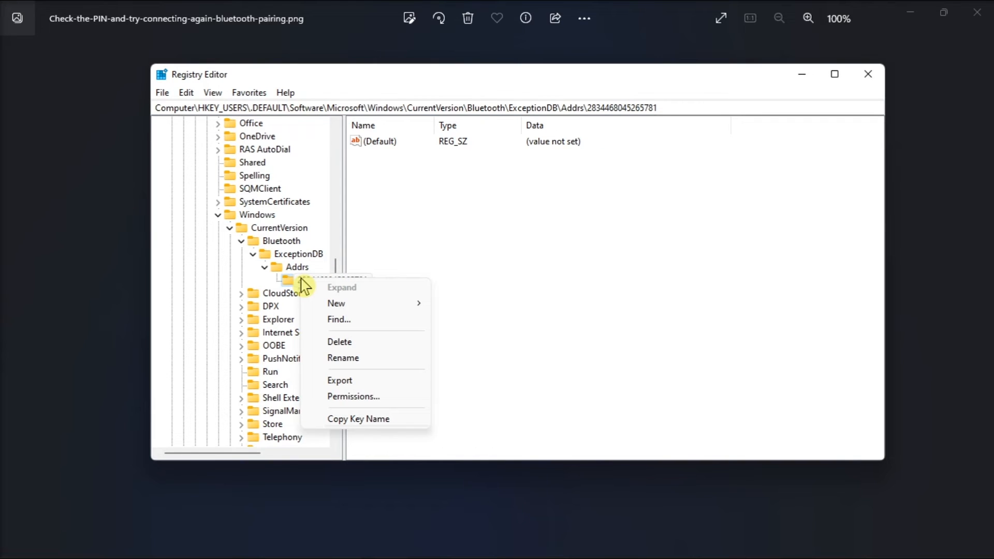
{"action": "mouse_move", "coordinate": [359, 351]}
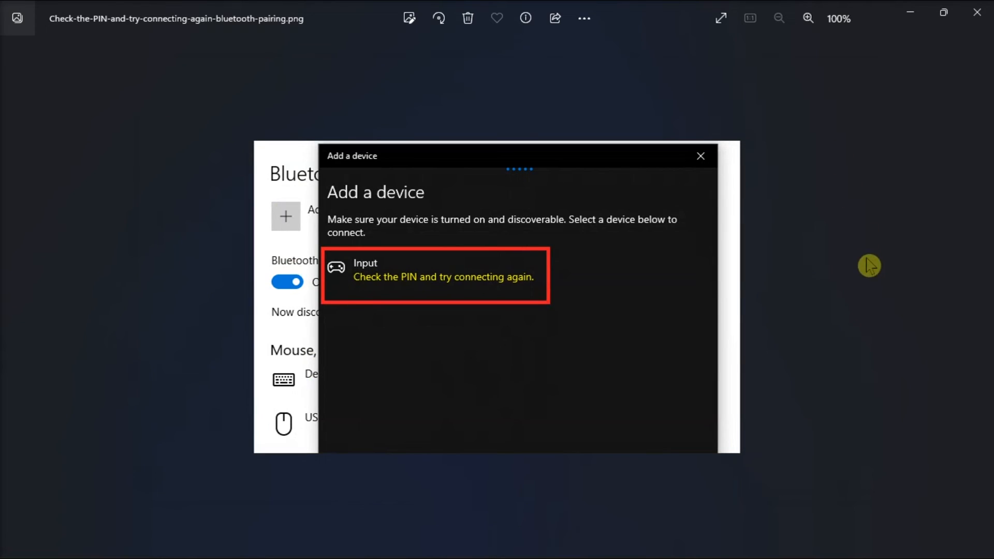
{"action": "mouse_move", "coordinate": [876, 308]}
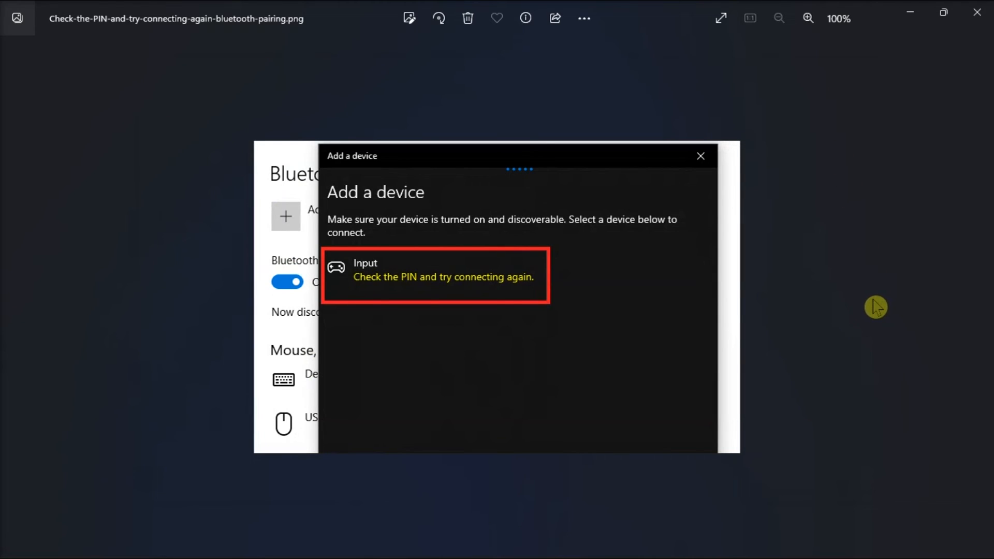